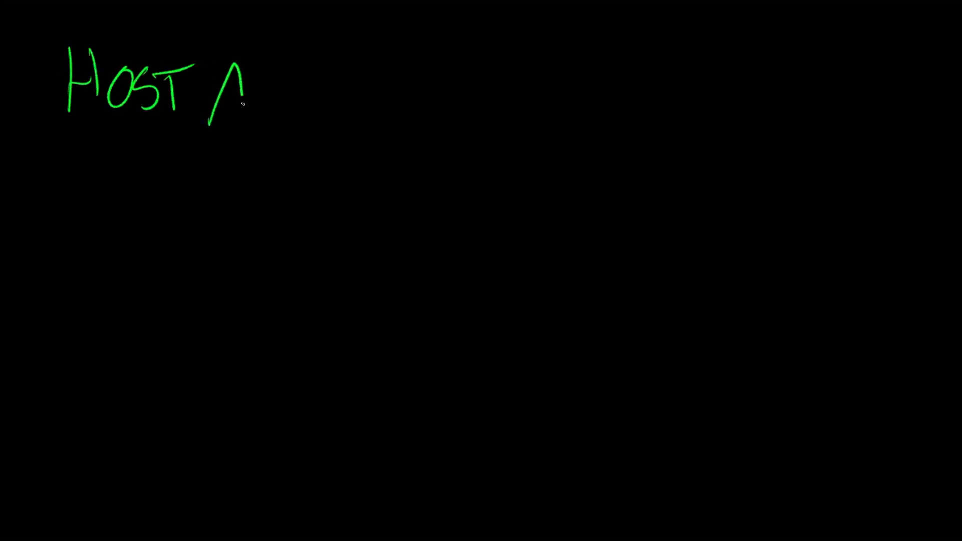
Write HOST A and HOST B headings in green, with cyan 3, 2, 1 beneath each.
drag(650, 61, 669, 99)
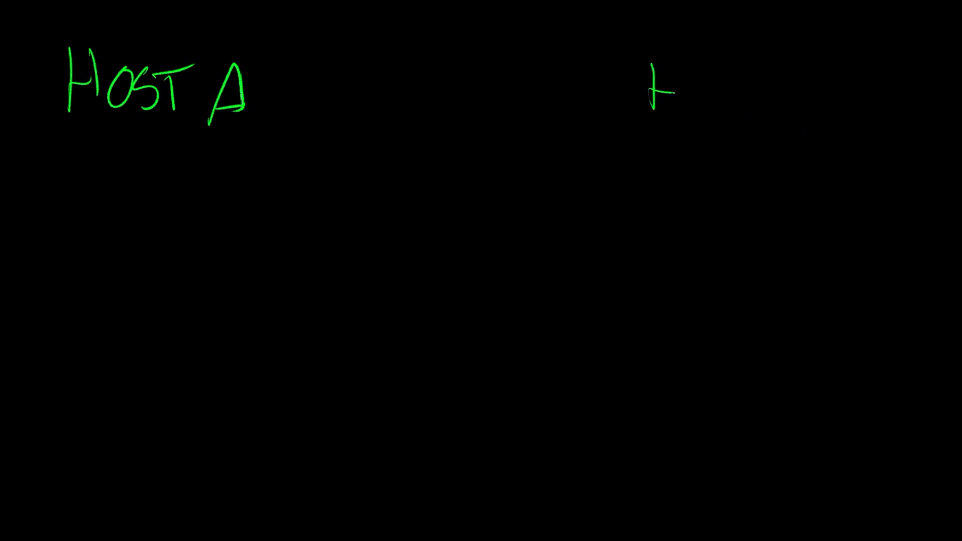
text(HOST)
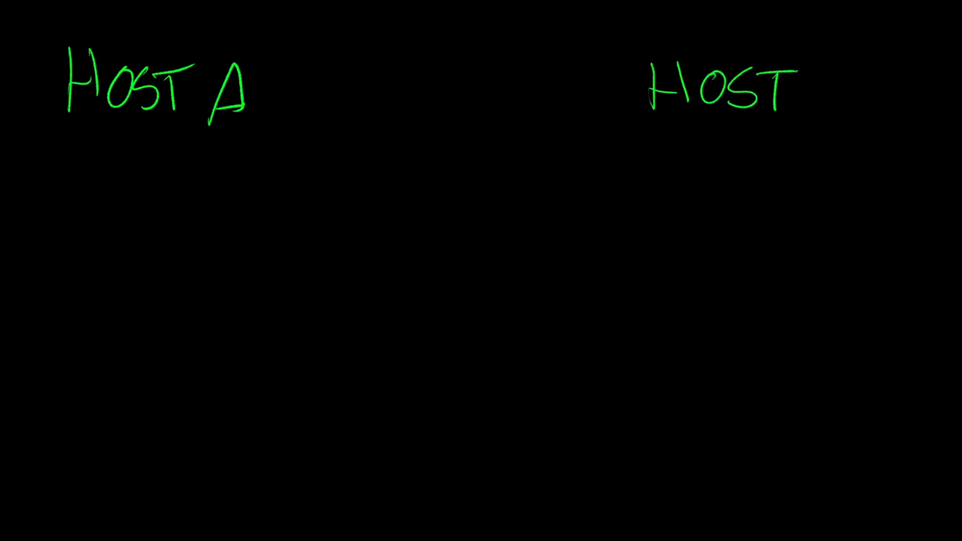
text(B)
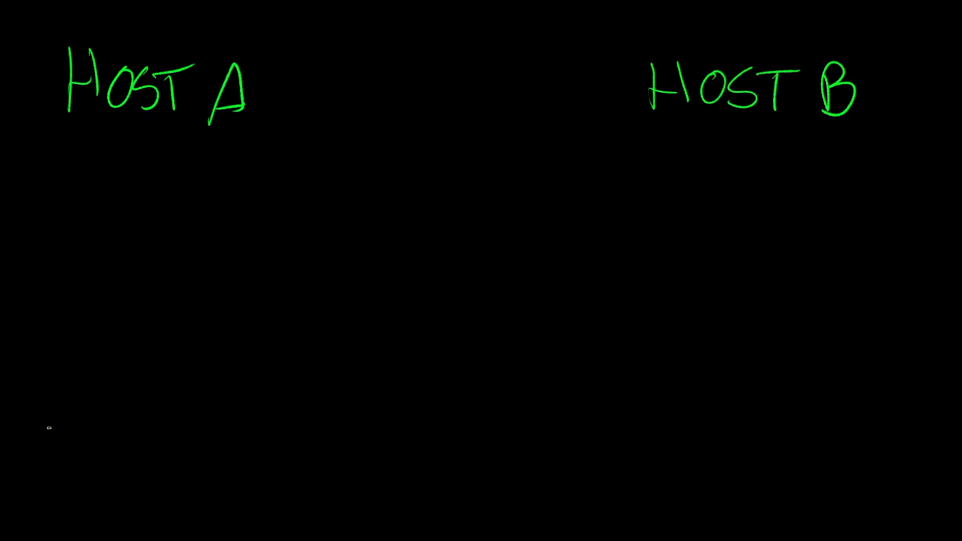
drag(55, 479, 55, 512)
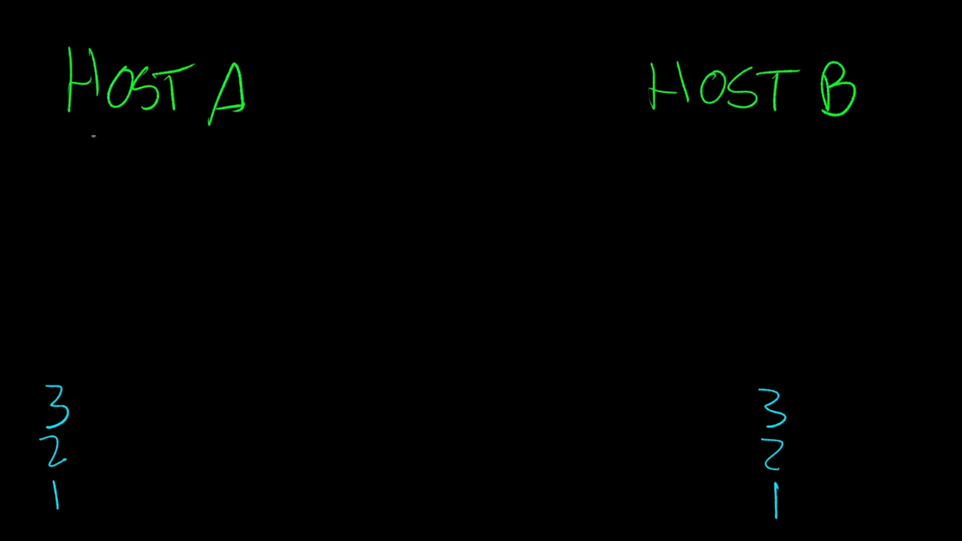
Draw a magenta line down Host A's stack, across the bottom, and up to HOST B with an arrowhead.
drag(92, 129, 101, 224)
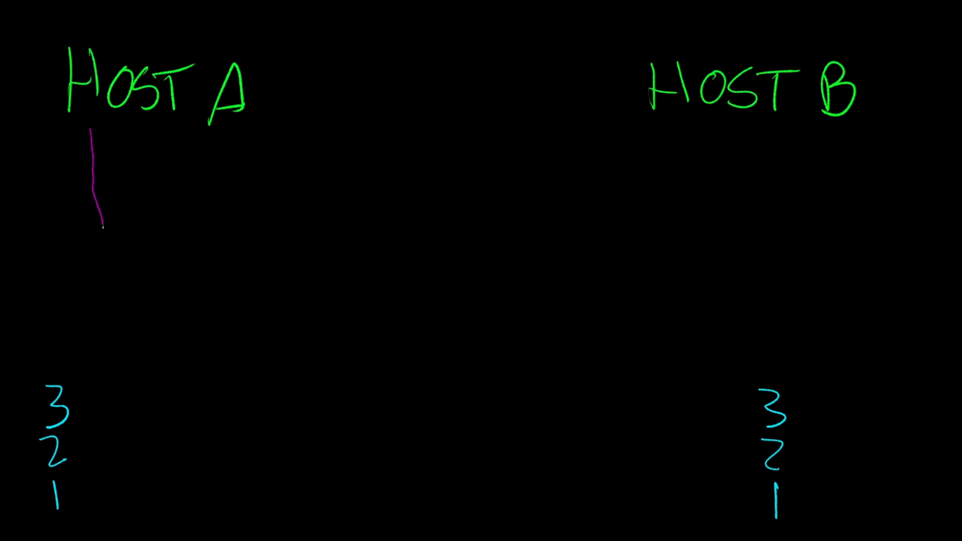
drag(101, 224, 145, 494)
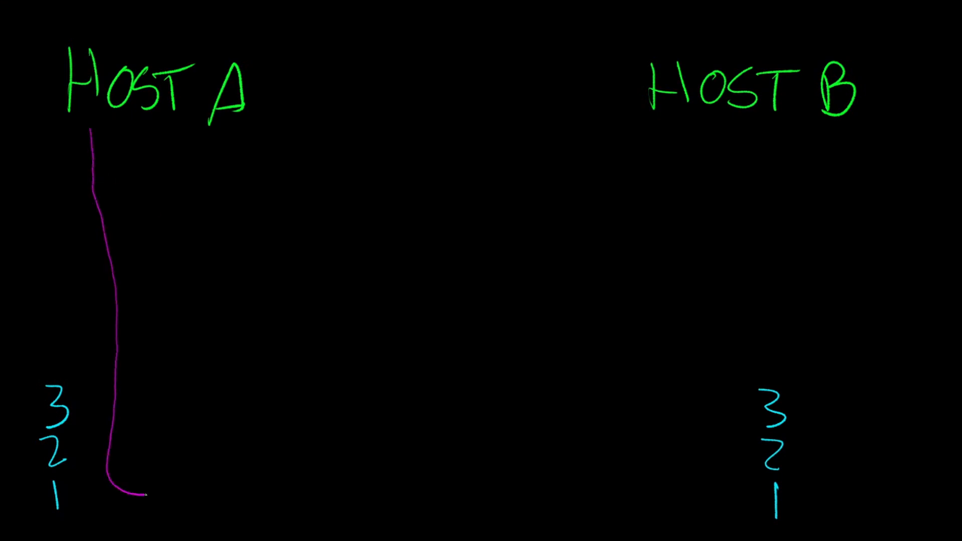
drag(141, 494, 476, 491)
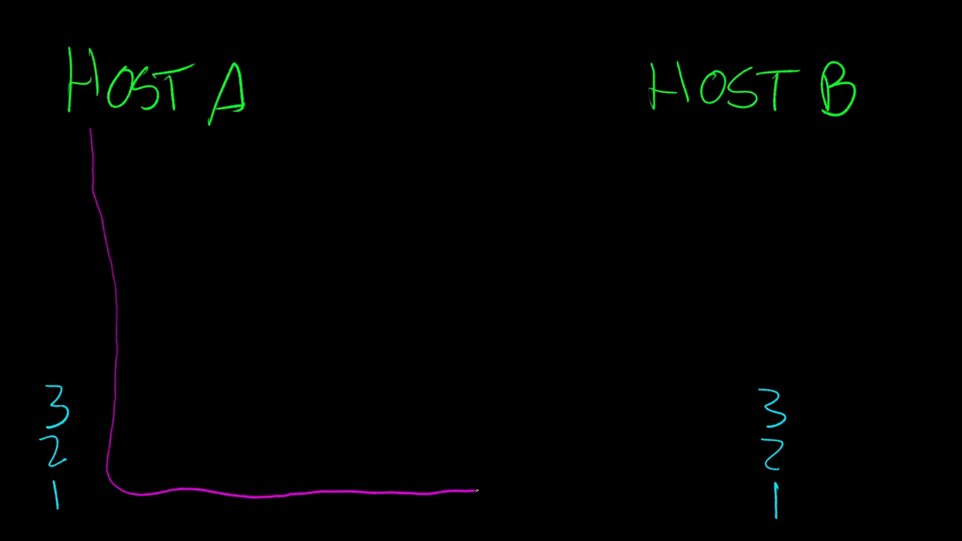
drag(479, 492, 712, 482)
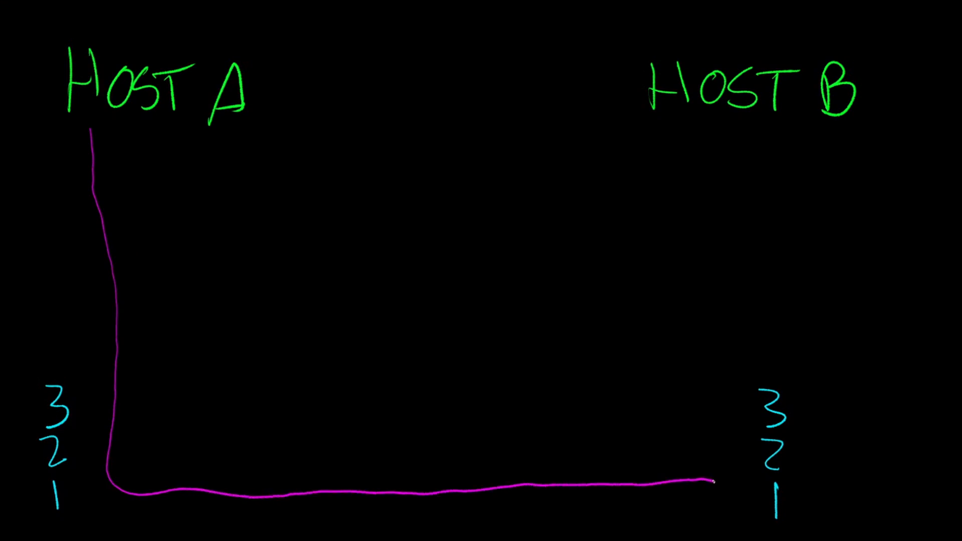
drag(712, 482, 719, 307)
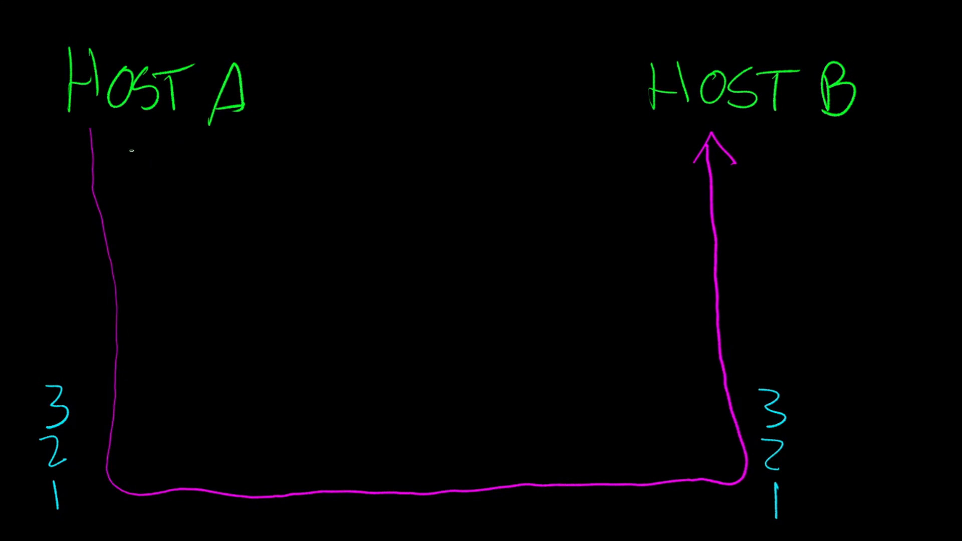
Sketch white downward arrows under HOST A, a bottom line, and rising lines toward HOST B.
drag(113, 132, 120, 230)
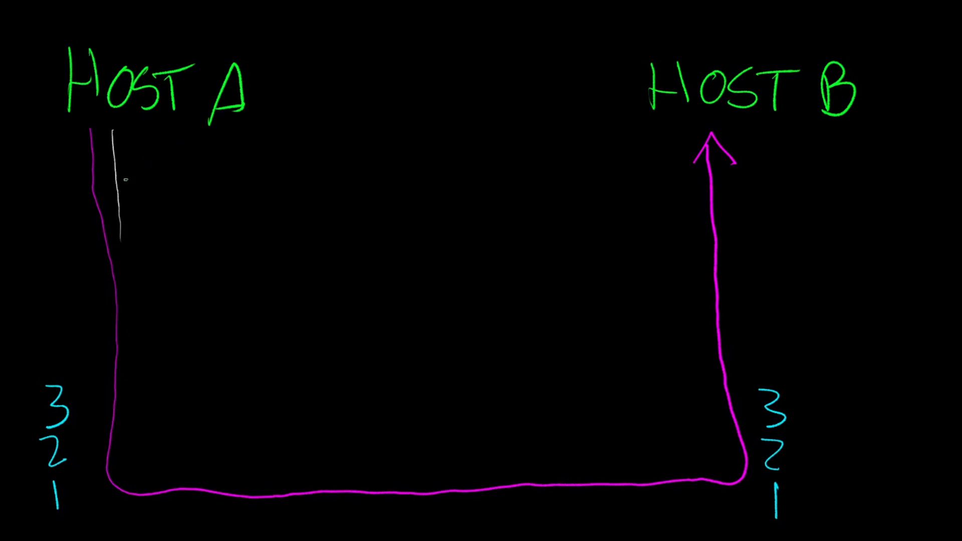
drag(126, 131, 141, 221)
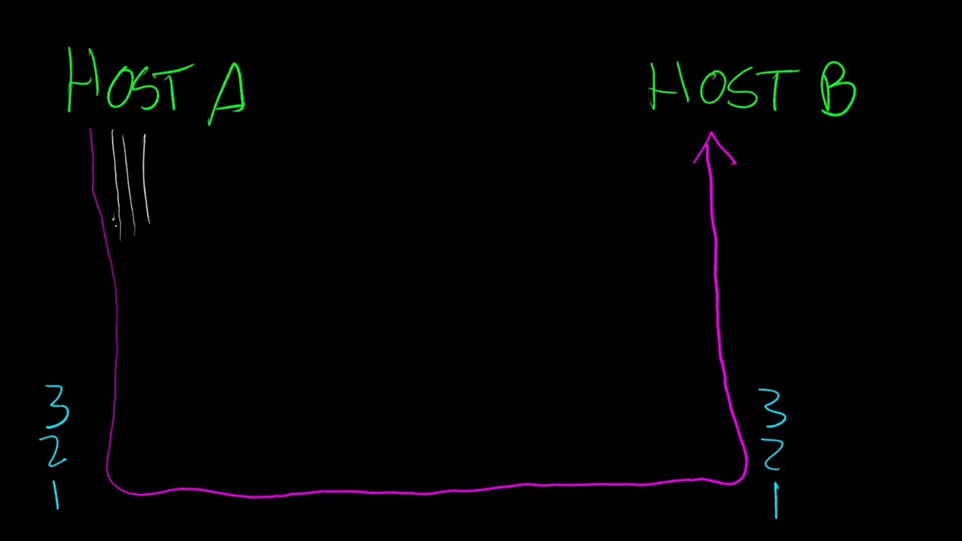
drag(123, 202, 166, 239)
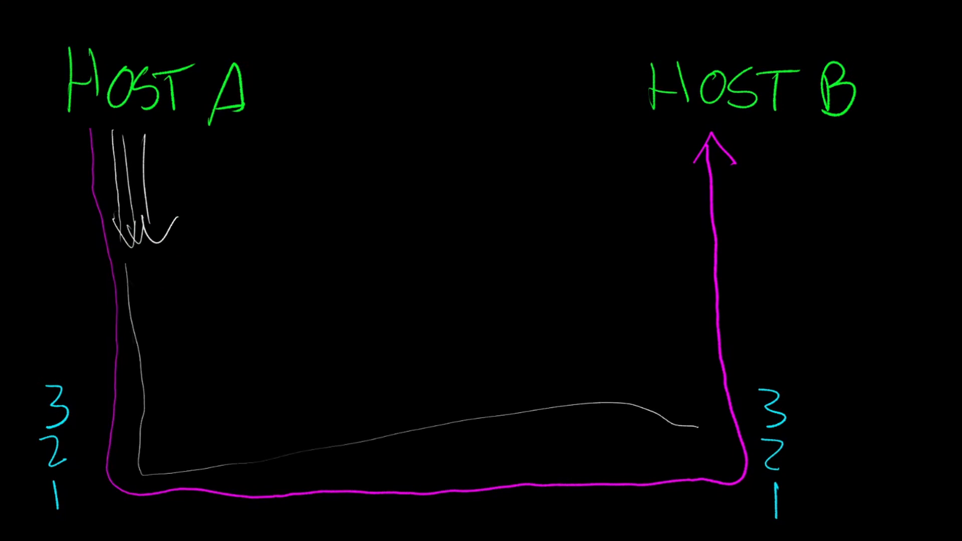
drag(694, 424, 681, 147)
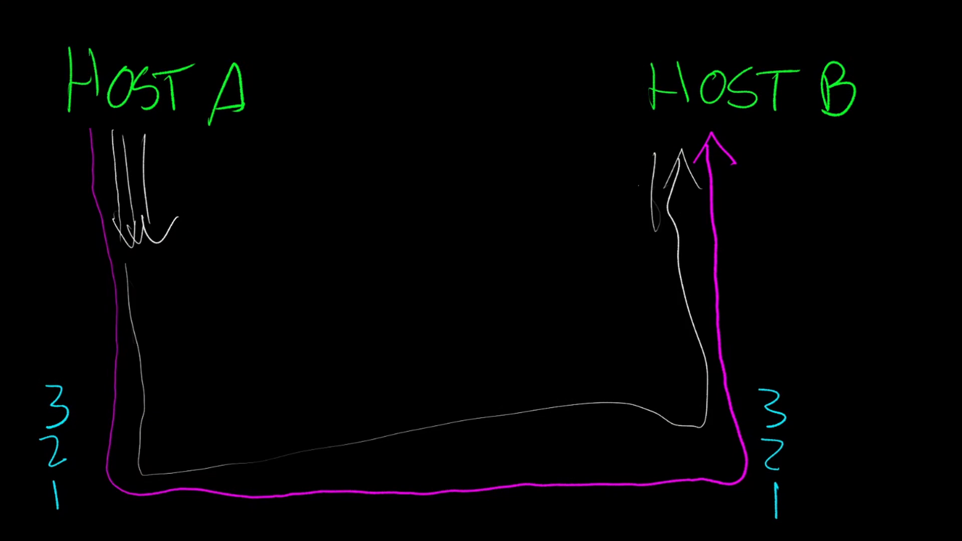